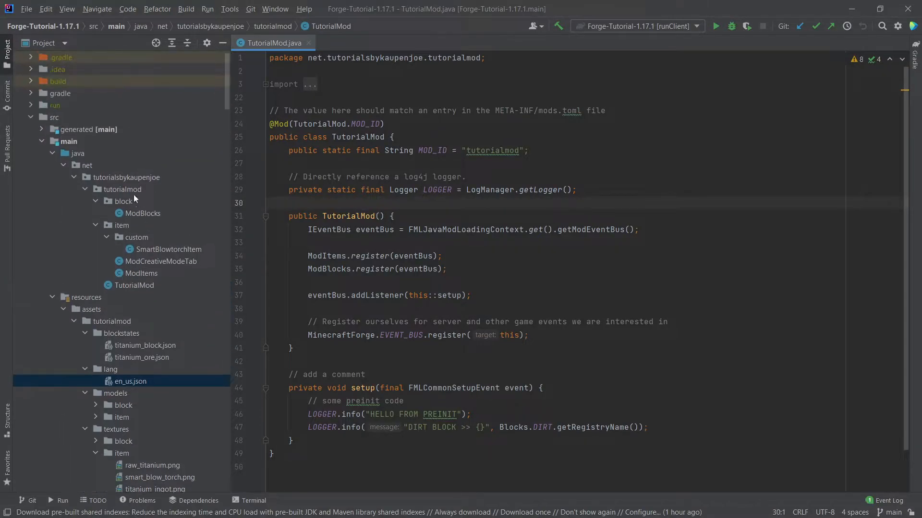
Create a SpeedyBlock Java class inside a new custom package under block.
{"action": "left_click", "coordinate": [124, 200]}
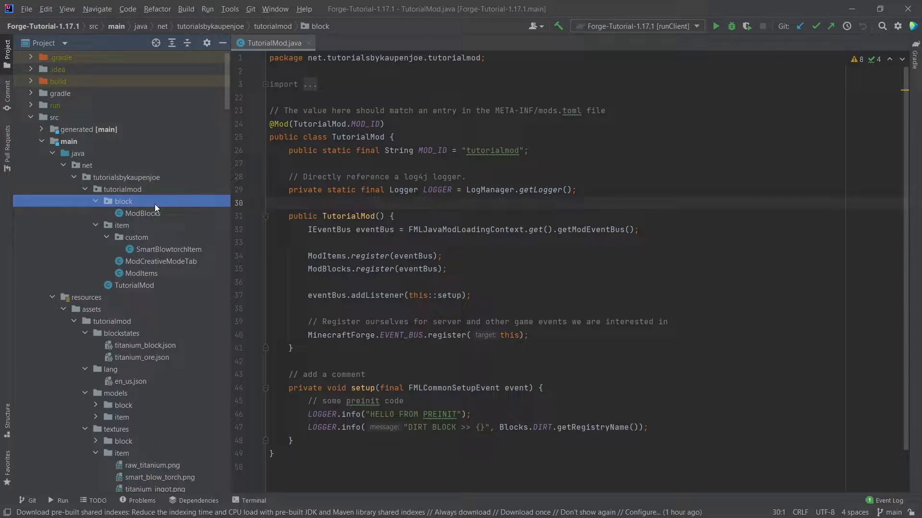
{"action": "right_click", "coordinate": [124, 200]}
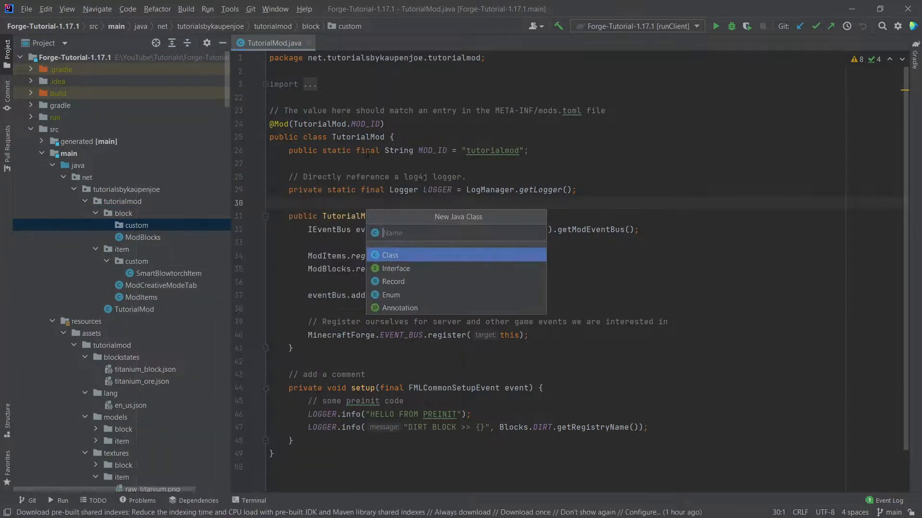
{"action": "type", "text": "Speedy"}
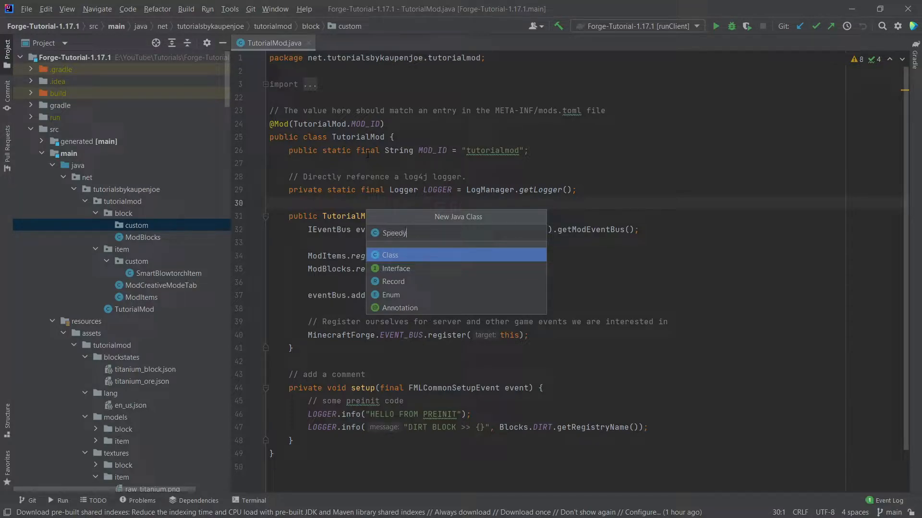
{"action": "left_click", "coordinate": [390, 254]}
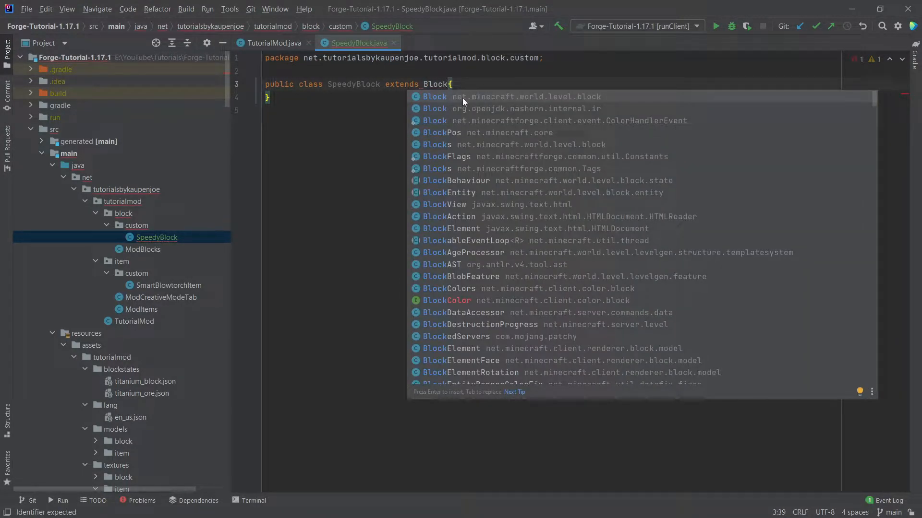
{"action": "mouse_move", "coordinate": [517, 96]}
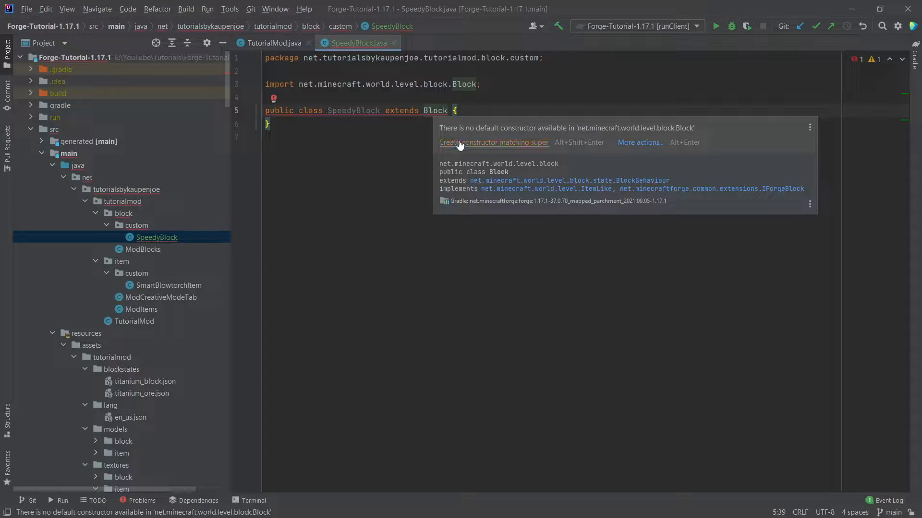
Generate a SpeedyBlock constructor passing Properties to the Block superclass.
{"action": "left_click", "coordinate": [493, 142]}
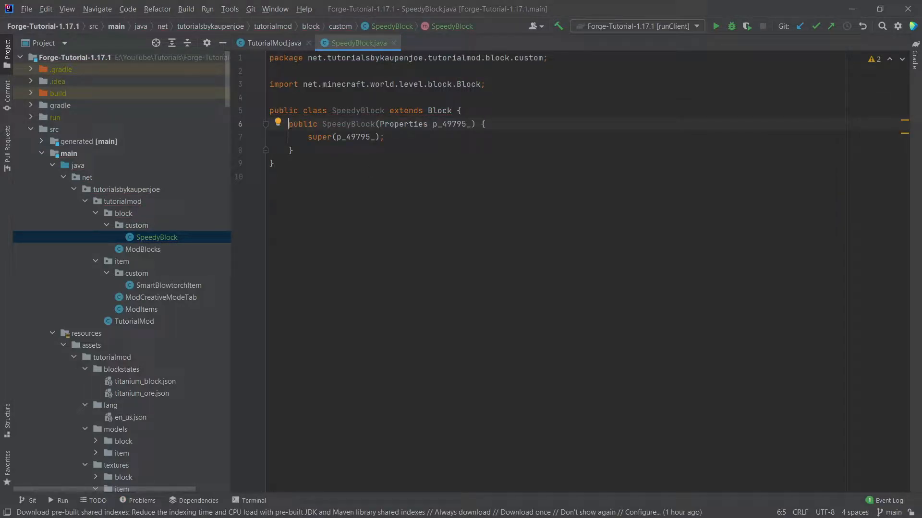
{"action": "key", "text": "enter"}
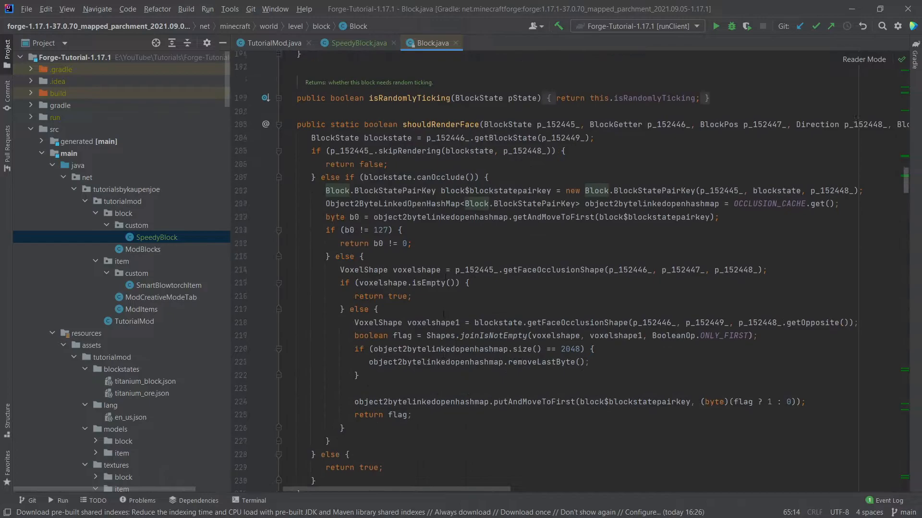
Scroll through the Block and IForgeBlock sources to browse their methods.
{"action": "scroll", "scroll_direction": "down", "scroll_amount": 3}
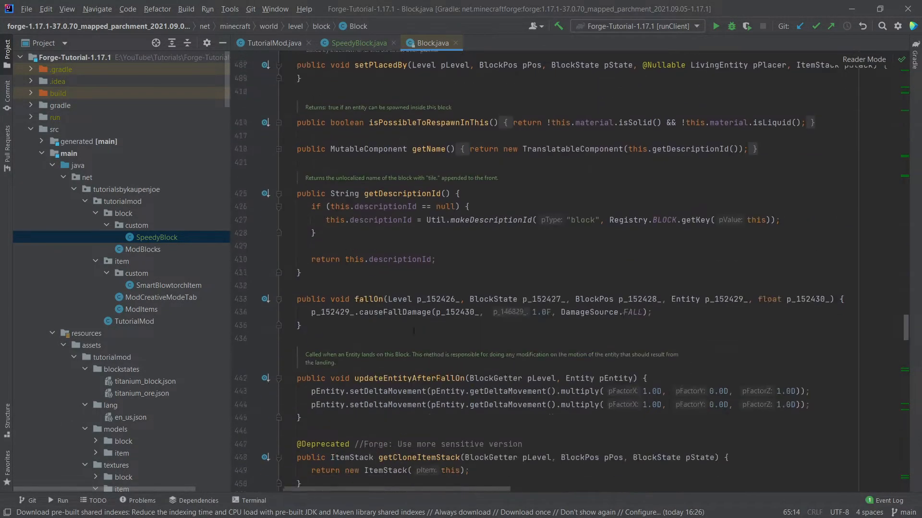
{"action": "scroll", "scroll_direction": "down", "scroll_amount": 3}
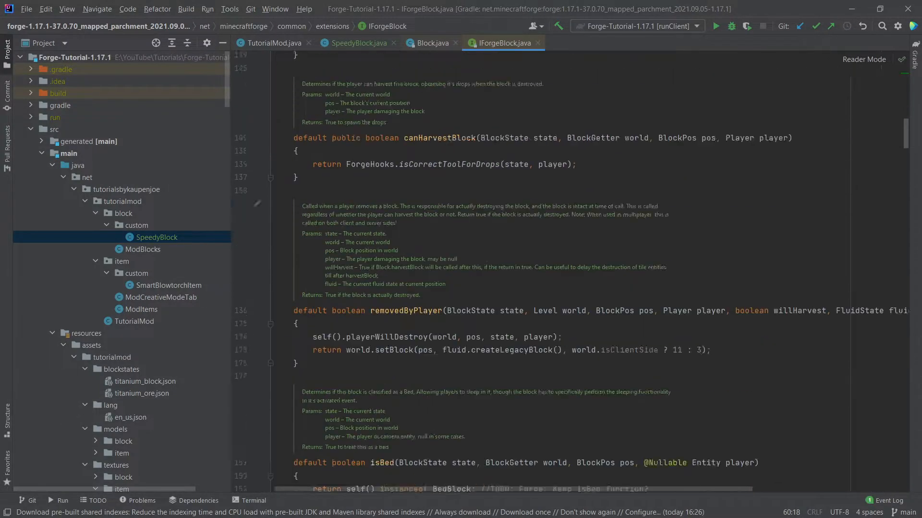
{"action": "scroll", "scroll_direction": "down", "scroll_amount": 3}
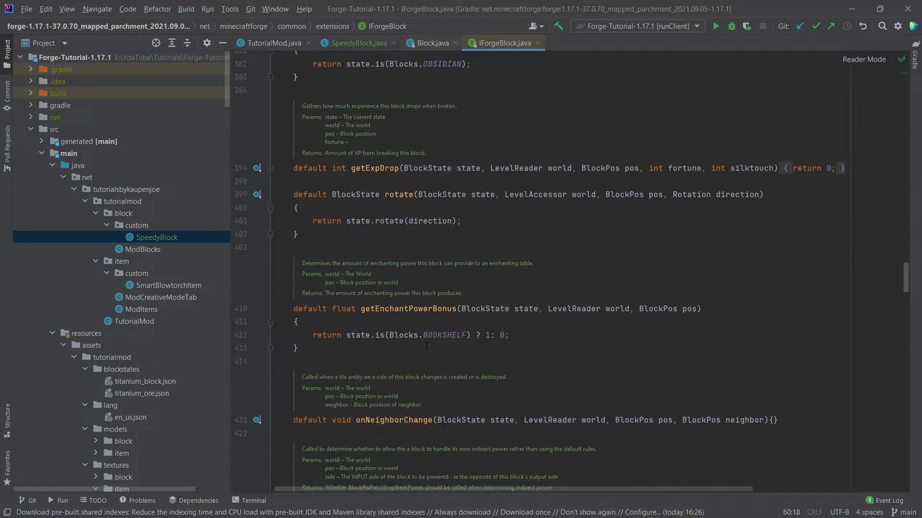
{"action": "scroll", "scroll_direction": "down", "scroll_amount": 3}
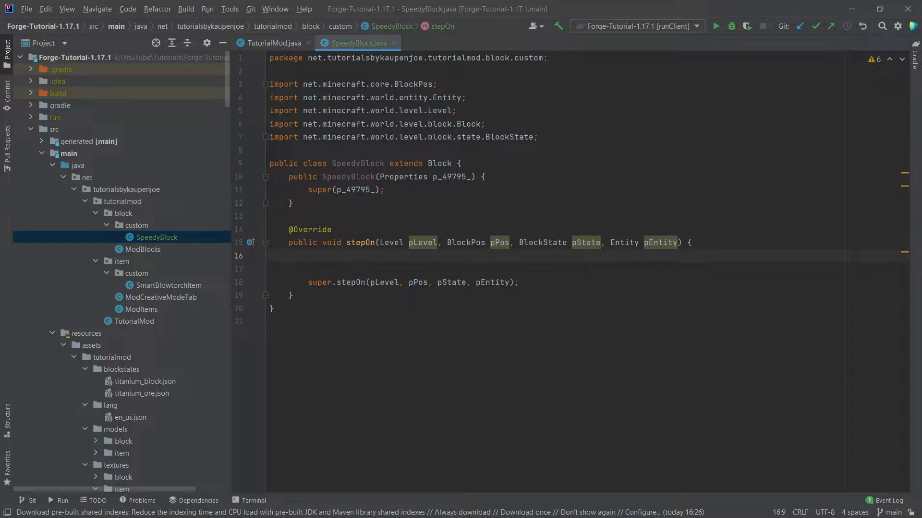
Guard stepOn with if(!pLevel.isClientSide()) so it only runs server-side.
{"action": "type", "text": "if("}
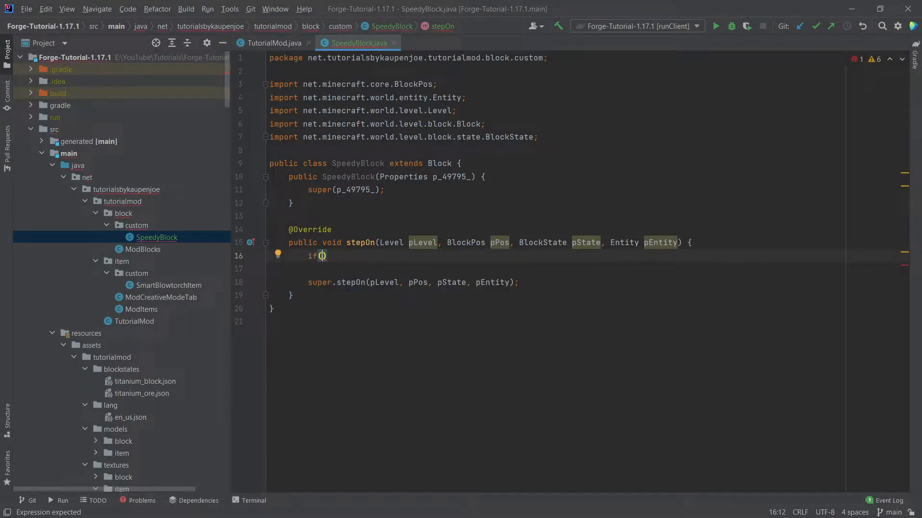
{"action": "type", "text": "!pLevel"}
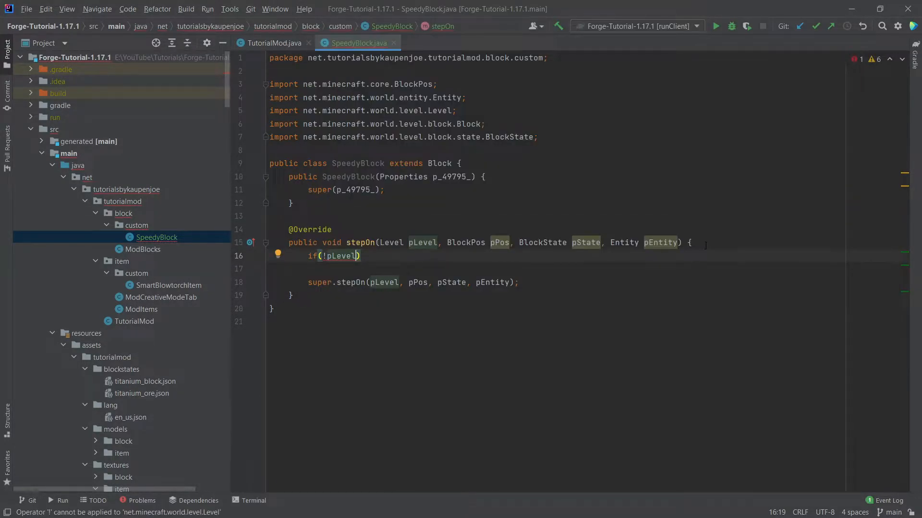
{"action": "type", "text": ".isClientSide()"}
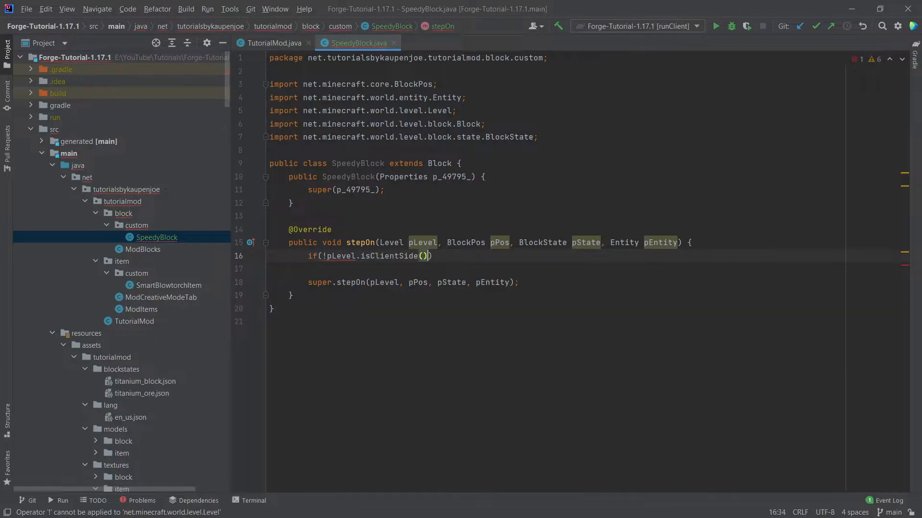
{"action": "type", "text": "{"}
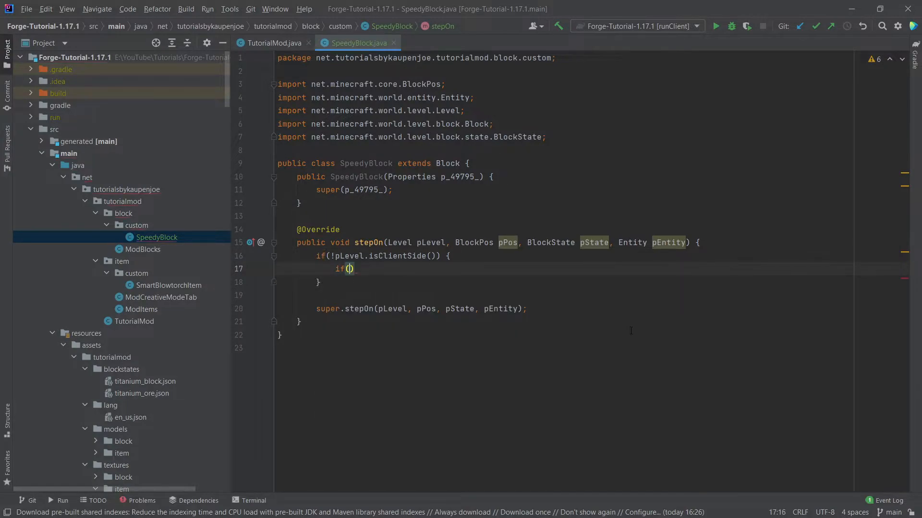
Check pEntity instanceof LivingEntity and cast it to a local LivingEntity entity variable.
{"action": "type", "text": "pEntity instanceof LivingEntity"}
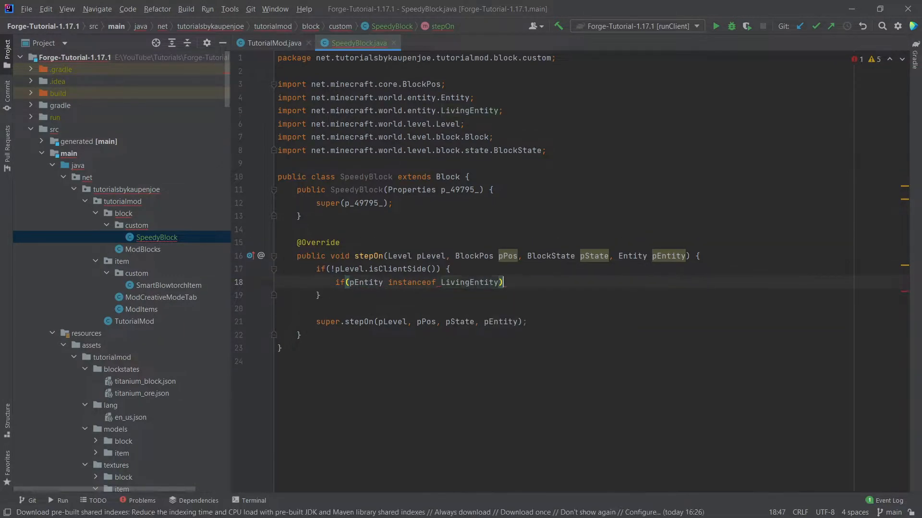
{"action": "type", "text": "{"}
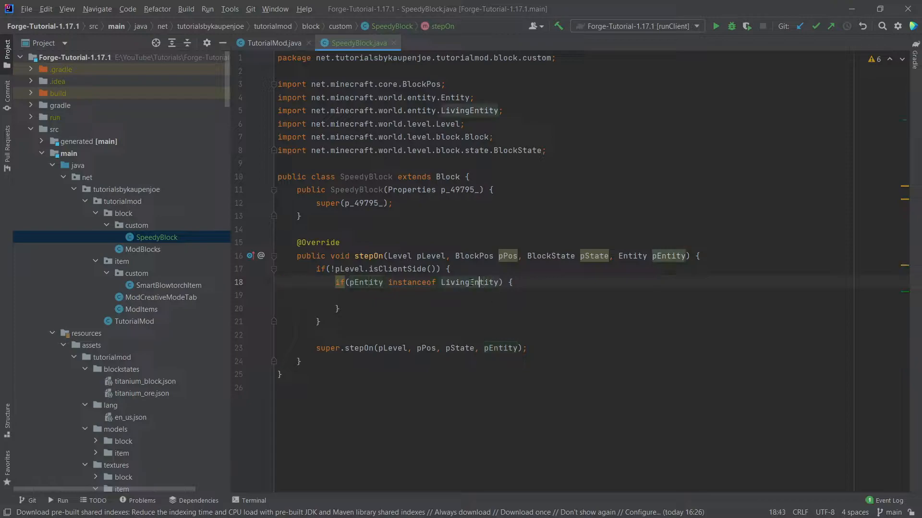
{"action": "type", "text": "LivingEntity en"}
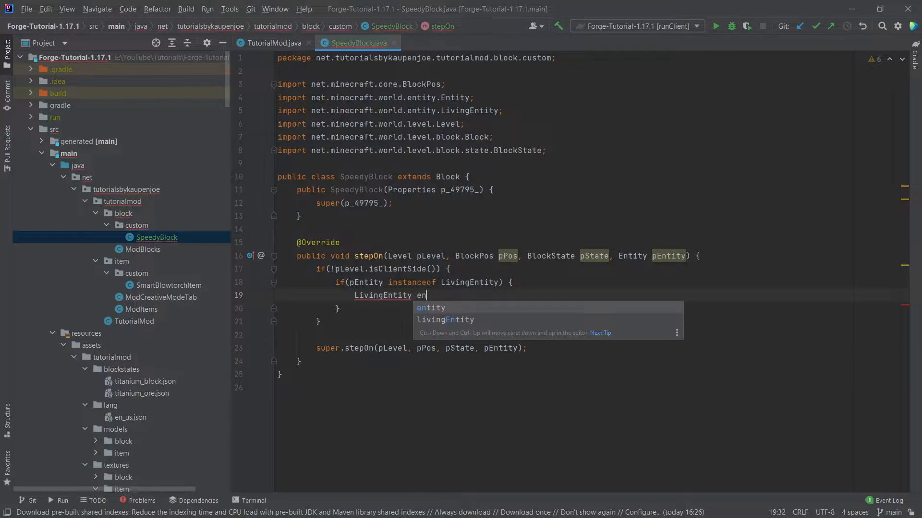
{"action": "type", "text": "tity ="}
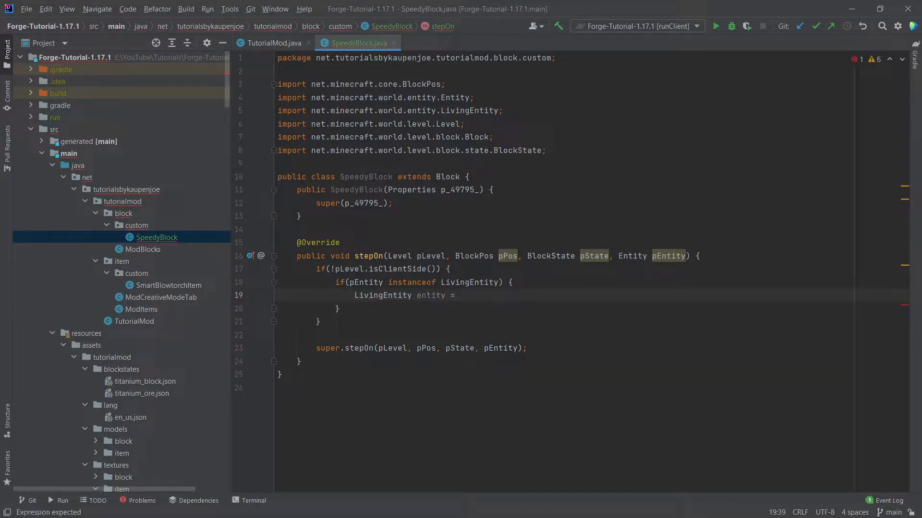
{"action": "type", "text": "pEntity.a"}
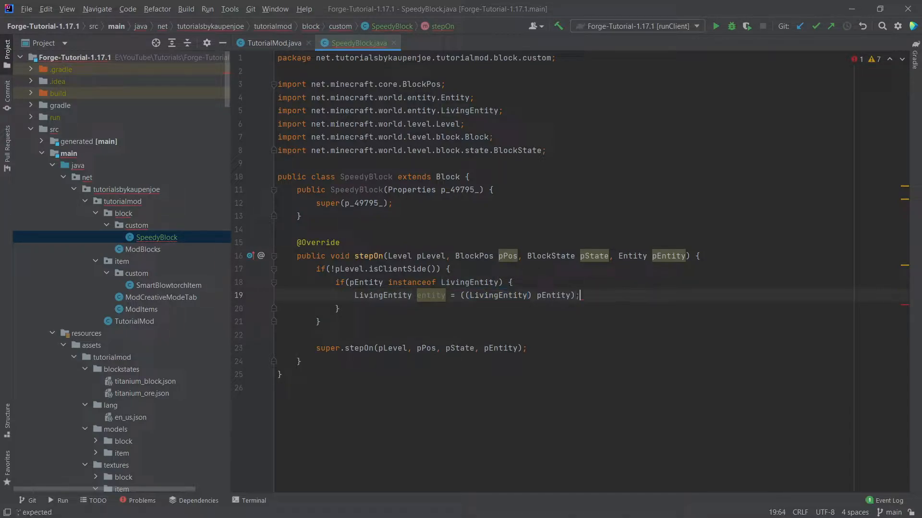
{"action": "key", "text": "enter"}
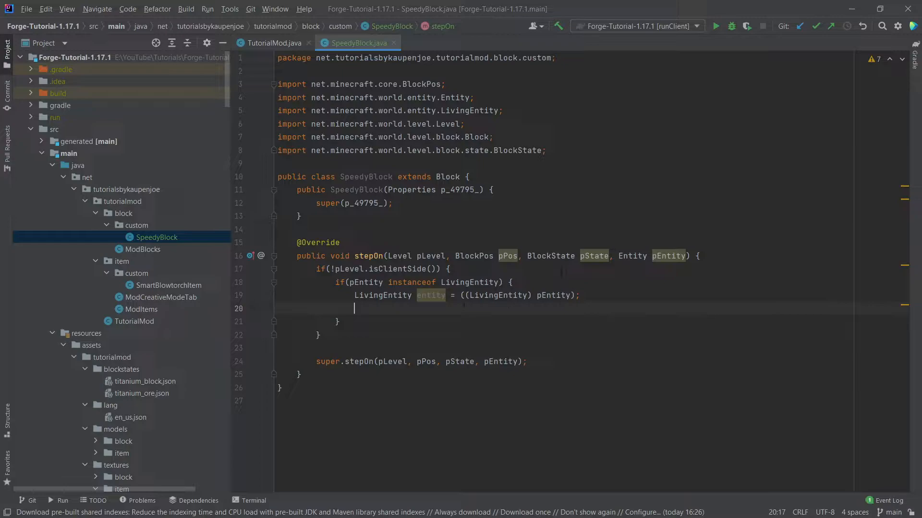
Start entity.addEffect(new MobEffectInstance(...)) for a MOVEMENT_SPEED effect of duration 200.
{"action": "type", "text": "entity.addEff"}
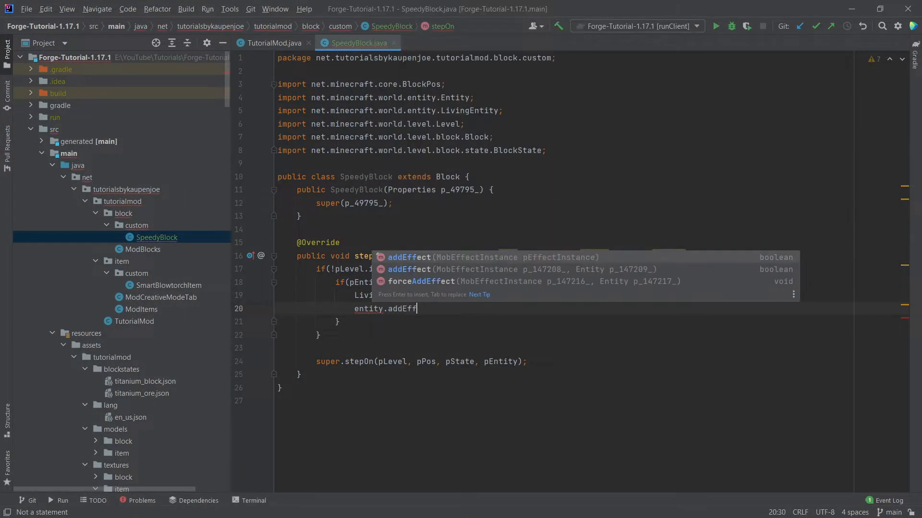
{"action": "key", "text": "Enter"}
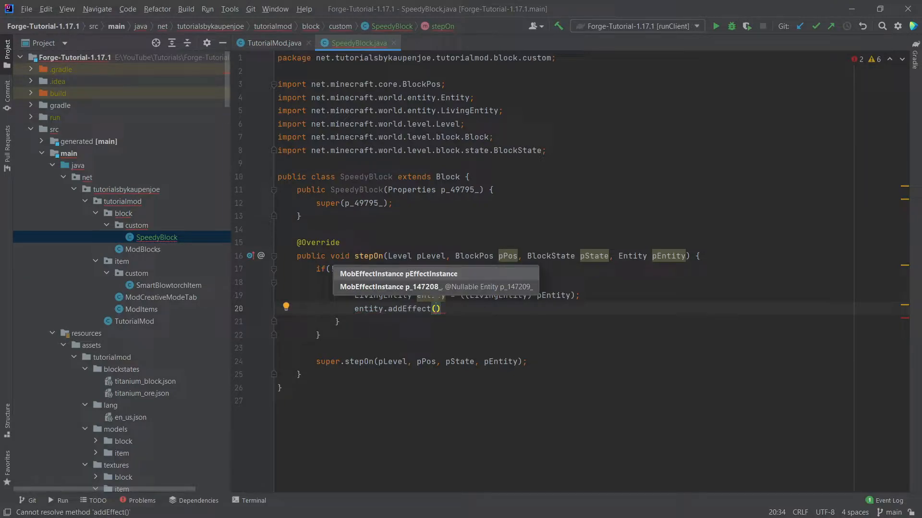
{"action": "type", "text": "new MobEffectInstance(MobEffects."}
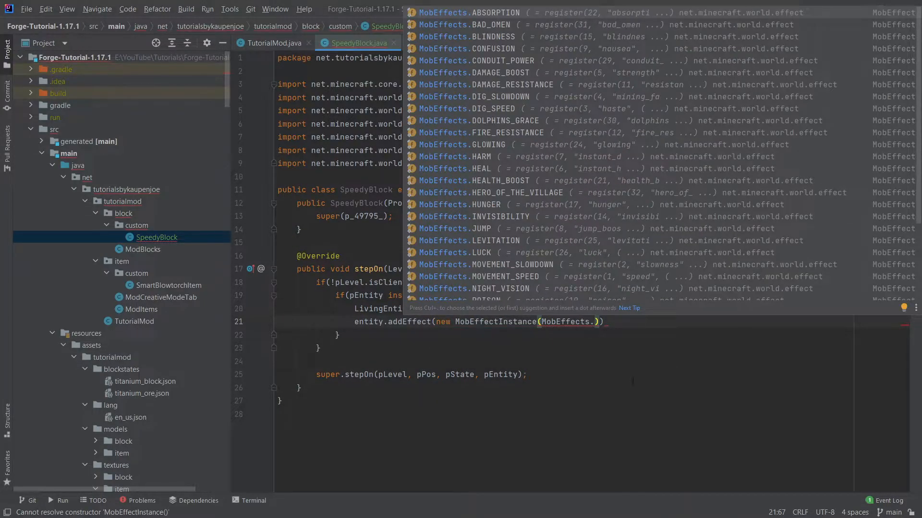
{"action": "mouse_move", "coordinate": [488, 190]}
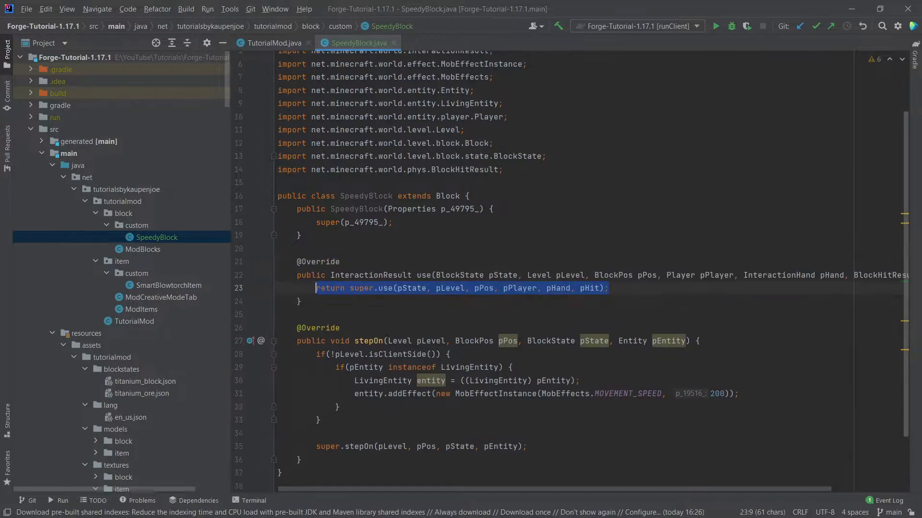
Look up implementations of the overridden use method and go to its base definition.
{"action": "left_click", "coordinate": [422, 276]}
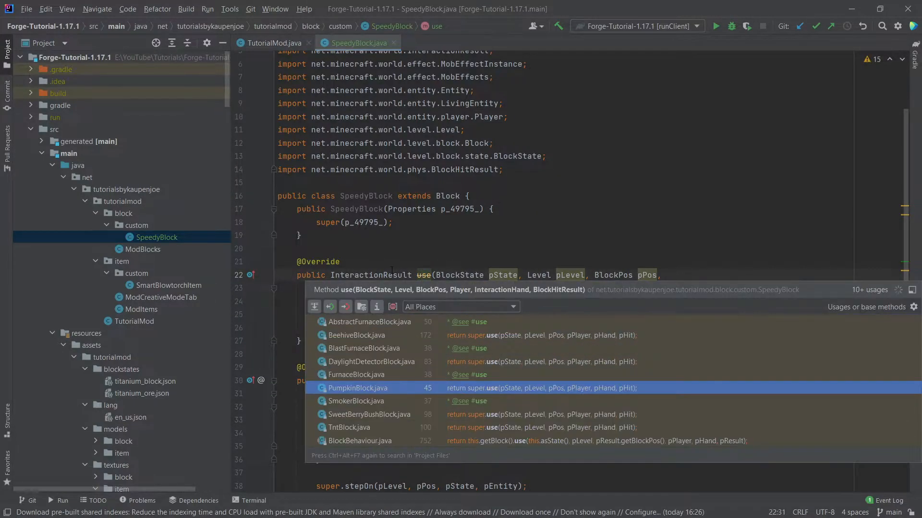
{"action": "key", "text": "Escape"}
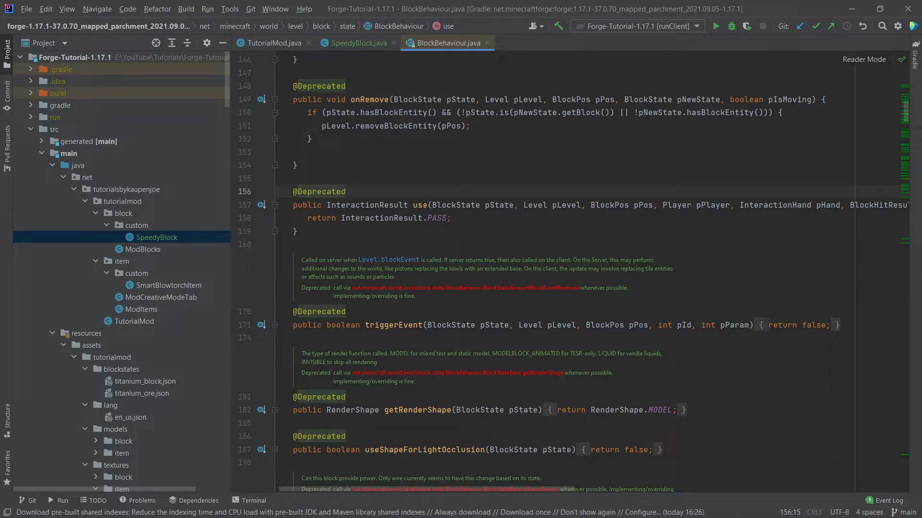
Inspect BlockBehaviour's base use method returning InteractionResult.PASS, then return to SpeedyBlock.
{"action": "left_click", "coordinate": [421, 205]}
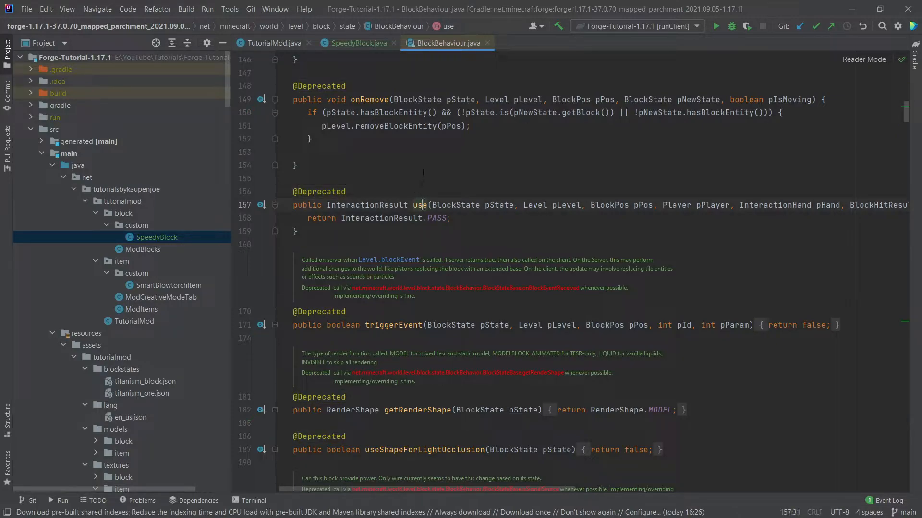
{"action": "left_click", "coordinate": [357, 42]}
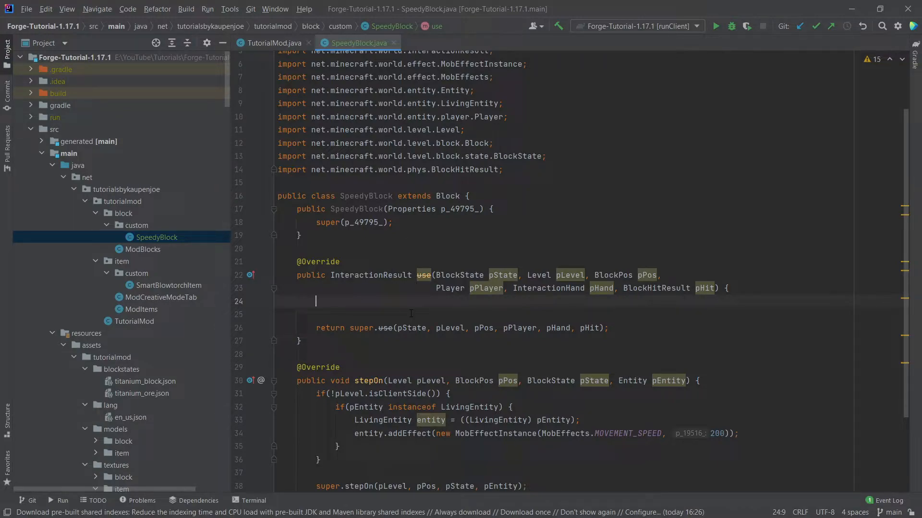
In use, check !pLevel.isClientSide() and pHand == InteractionHand.MAIN_HAND.
{"action": "type", "text": "fi"}
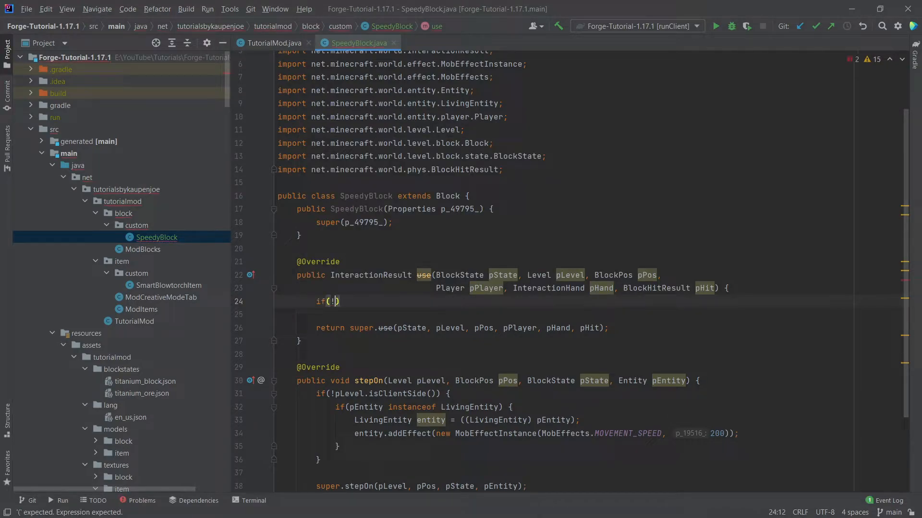
{"action": "type", "text": "pLevel.isClientSide("}
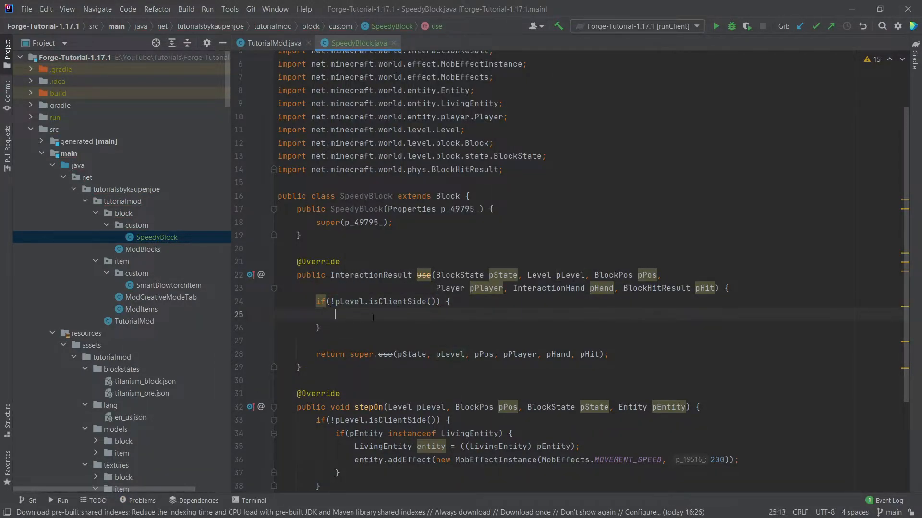
{"action": "type", "text": "if("}
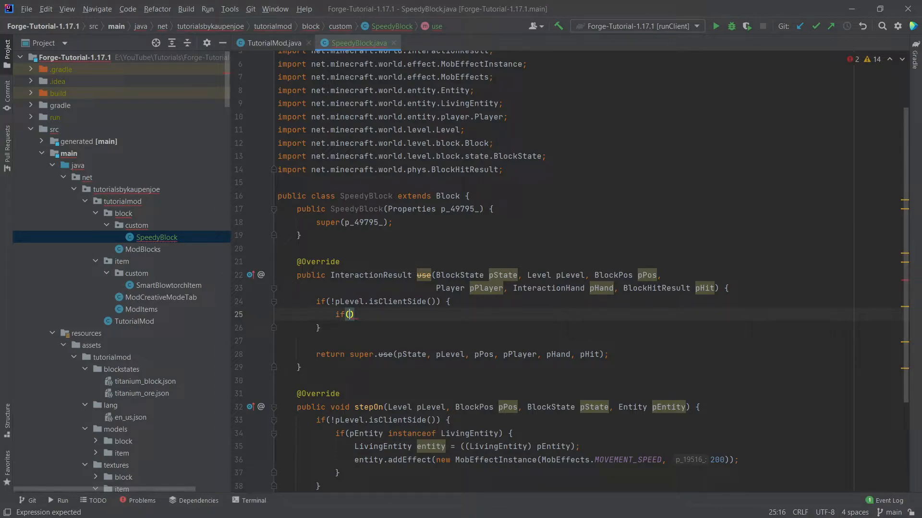
{"action": "type", "text": "pHand =="}
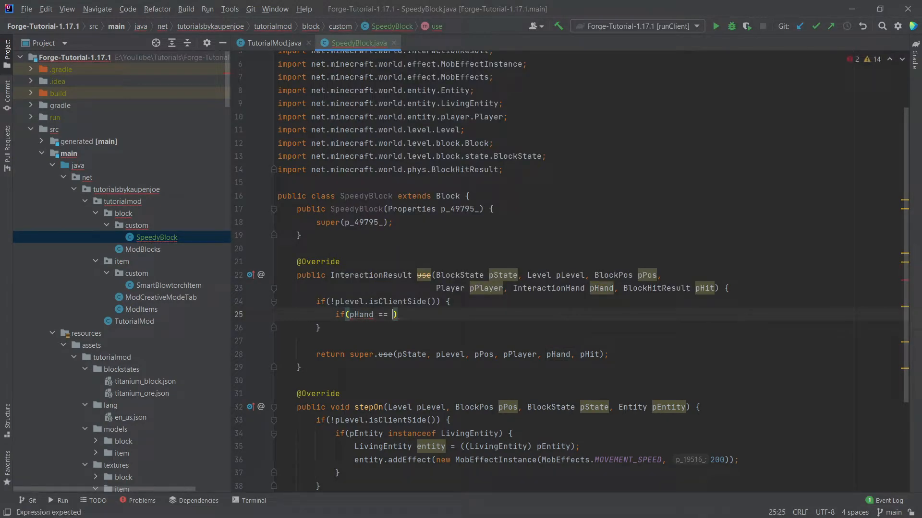
{"action": "type", "text": "InteractionHand.MAIN_HAND"}
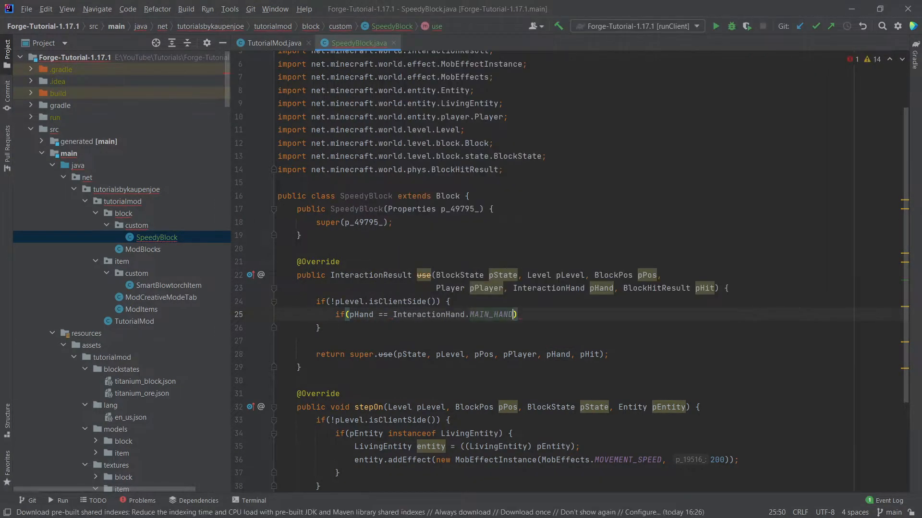
Send the player a "Hello I have been right-clicked!" TextComponent with Util.NIL_UUID.
{"action": "type", "text": "pPlayer.sendMessage();"}
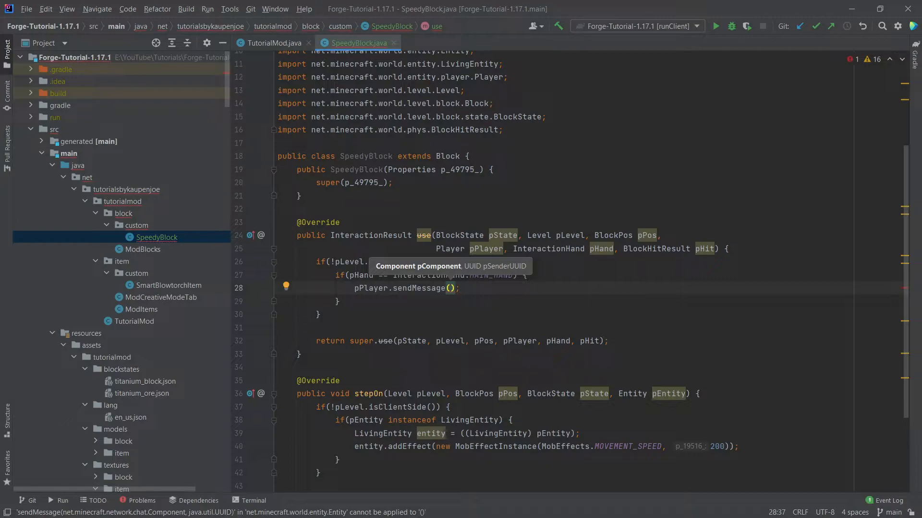
{"action": "type", "text": "new"}
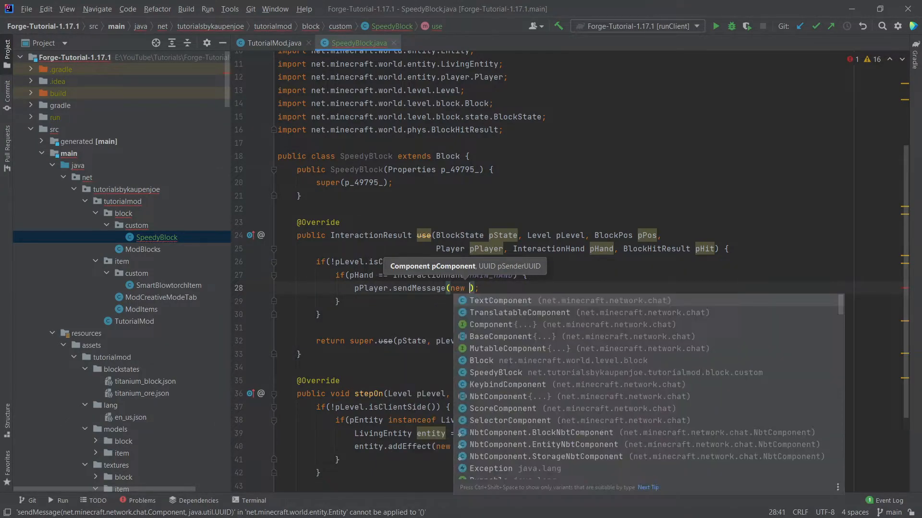
{"action": "left_click", "coordinate": [499, 300]}
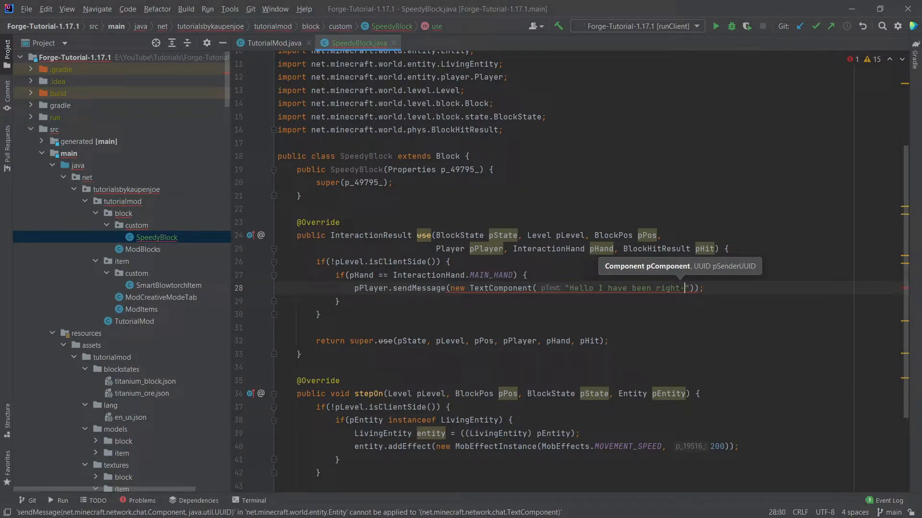
{"action": "type", "text": "clicked!"}
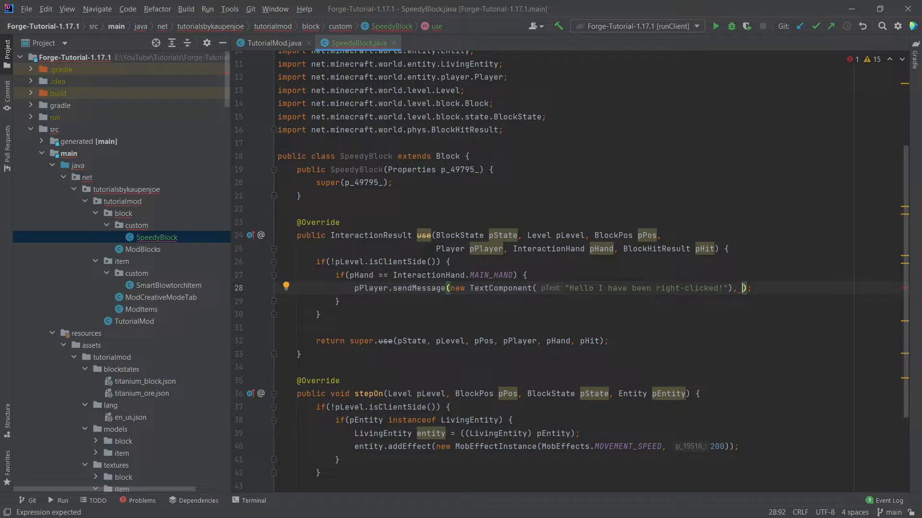
{"action": "type", "text": "Util.NIL_UUID"}
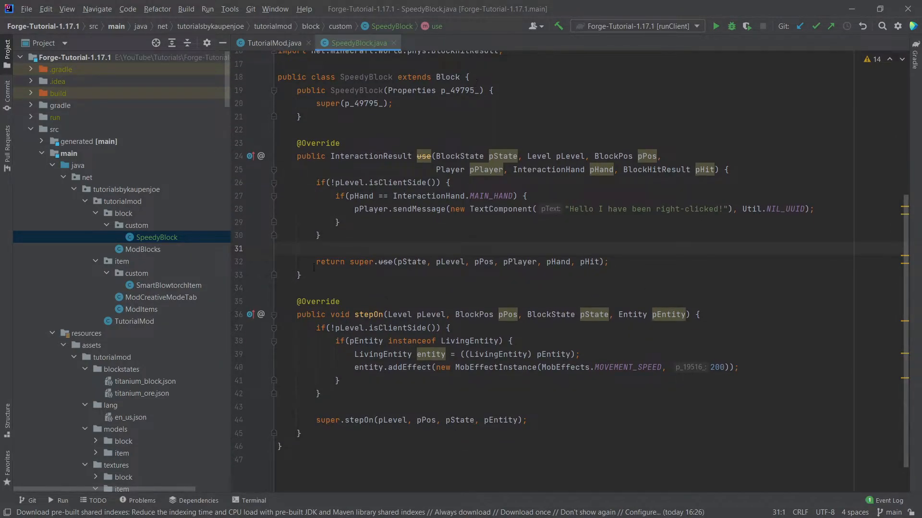
{"action": "type", "text": "@"}
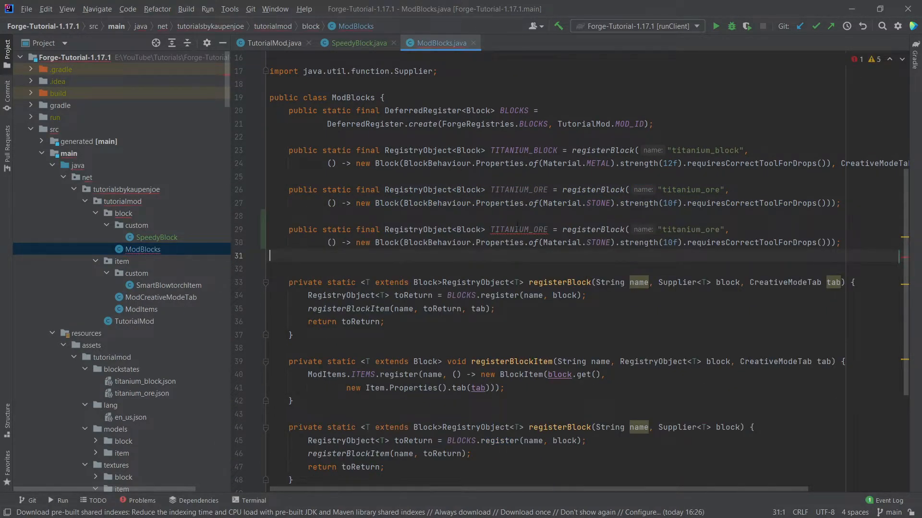
Rename the copied entry to SPEEDY_BLOCK "speedy_block" built from new SpeedyBlock with strength 5f.
{"action": "double_click", "coordinate": [518, 229]}
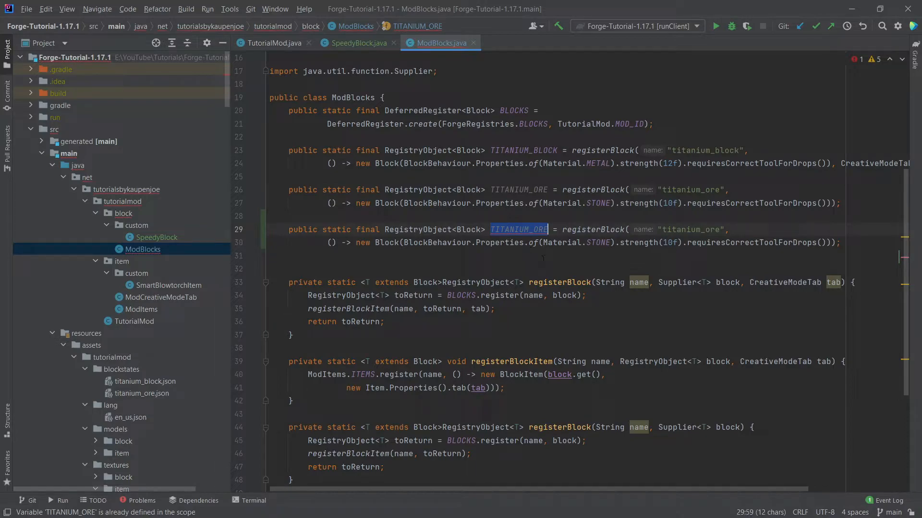
{"action": "type", "text": "SPEEDY_BLOCK"}
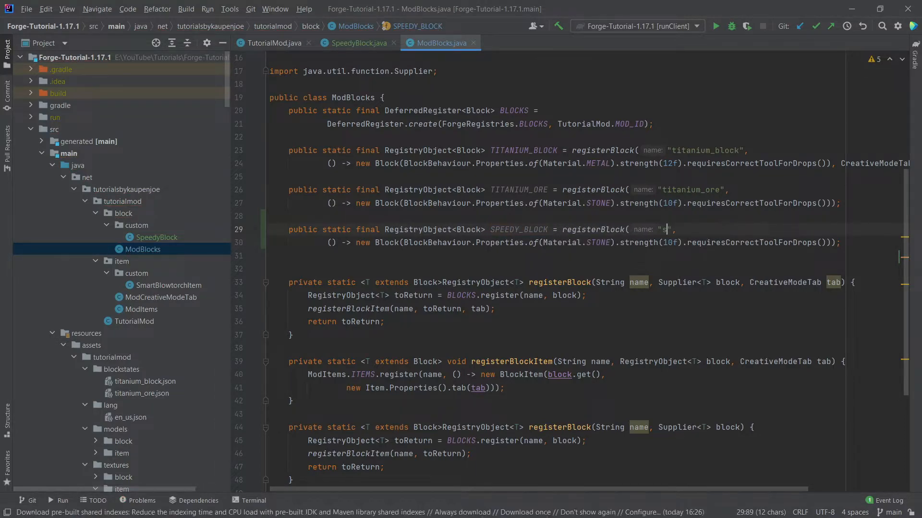
{"action": "type", "text": "peedy_block"}
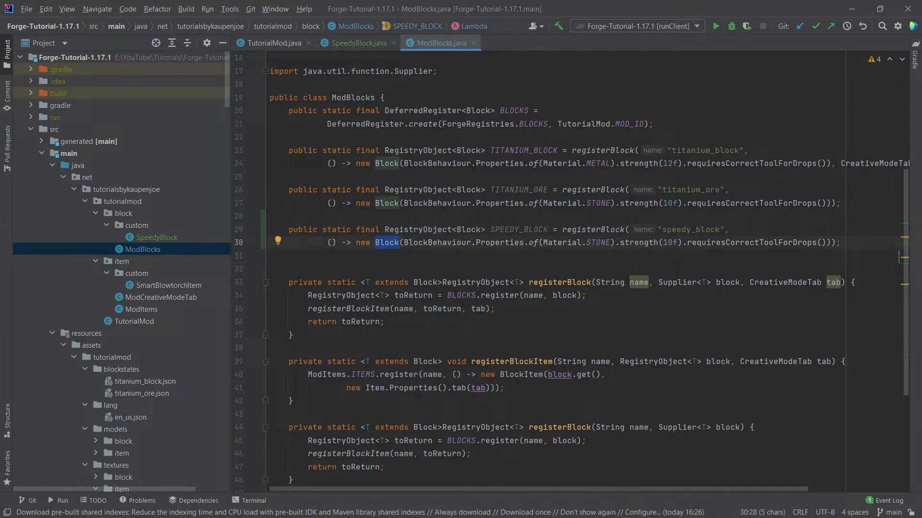
{"action": "type", "text": "SpeedyBlock"}
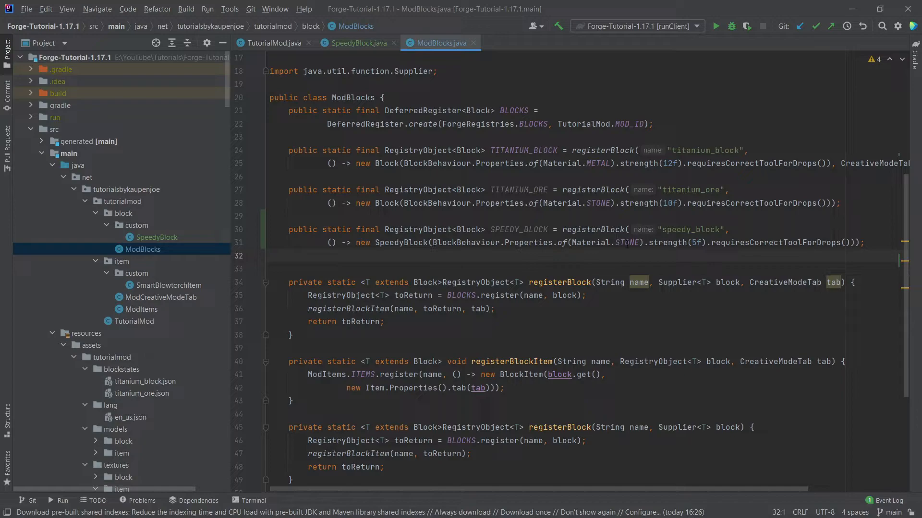
{"action": "mouse_move", "coordinate": [184, 271]}
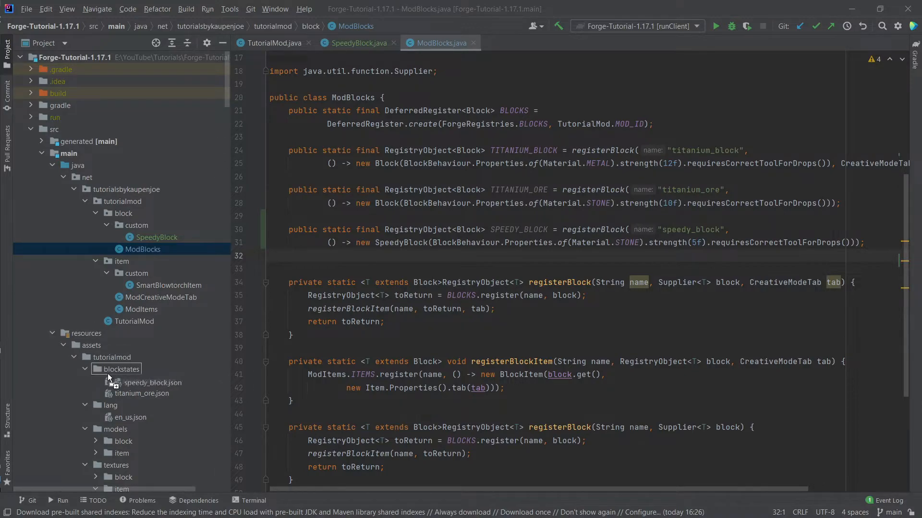
Create speedy_block.json blockstate, block model and item model files and add them to Git.
{"action": "double_click", "coordinate": [147, 383]}
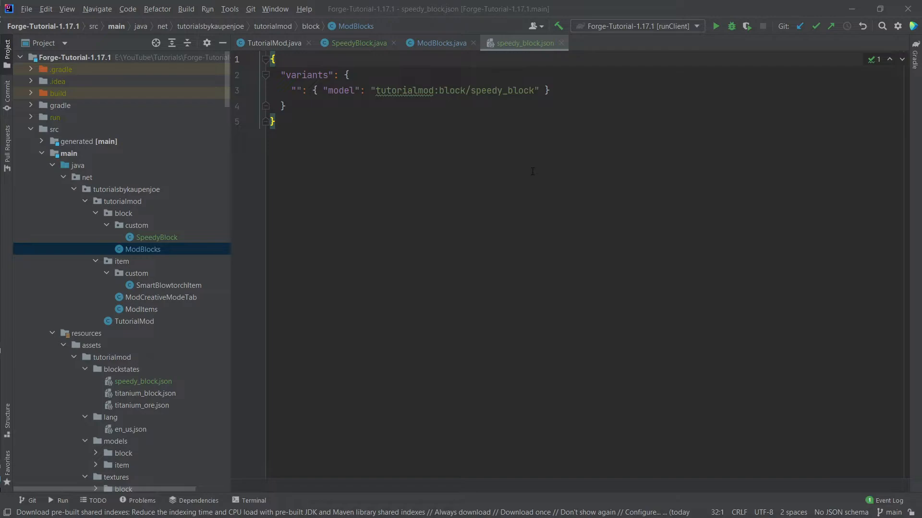
{"action": "mouse_move", "coordinate": [459, 197]}
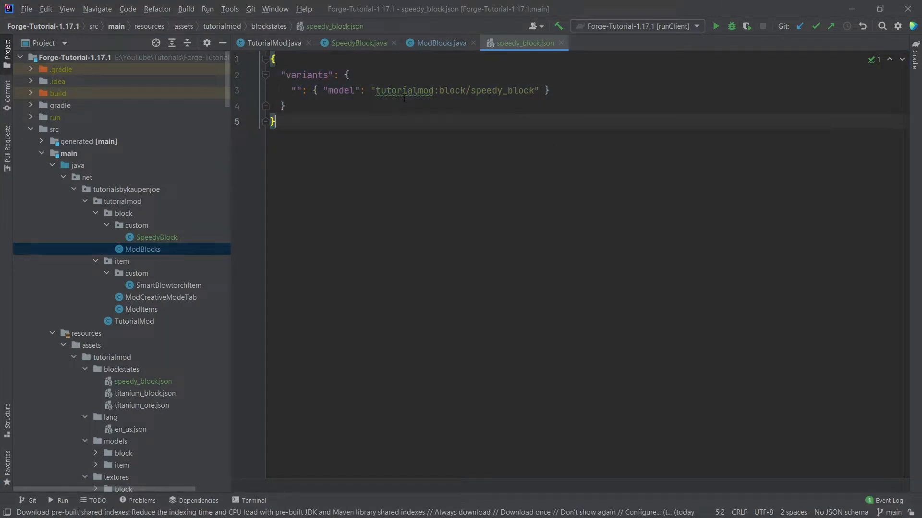
{"action": "scroll", "scroll_direction": "down", "scroll_amount": 3}
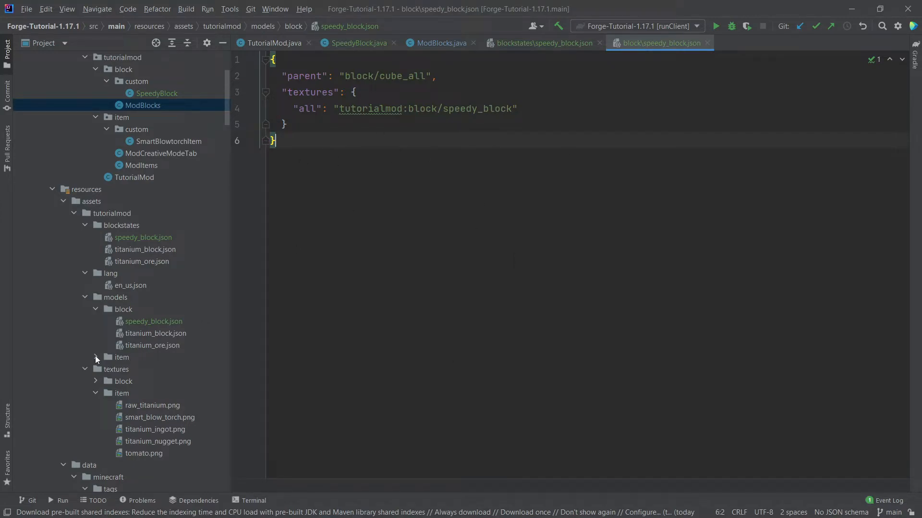
{"action": "left_click", "coordinate": [95, 358]}
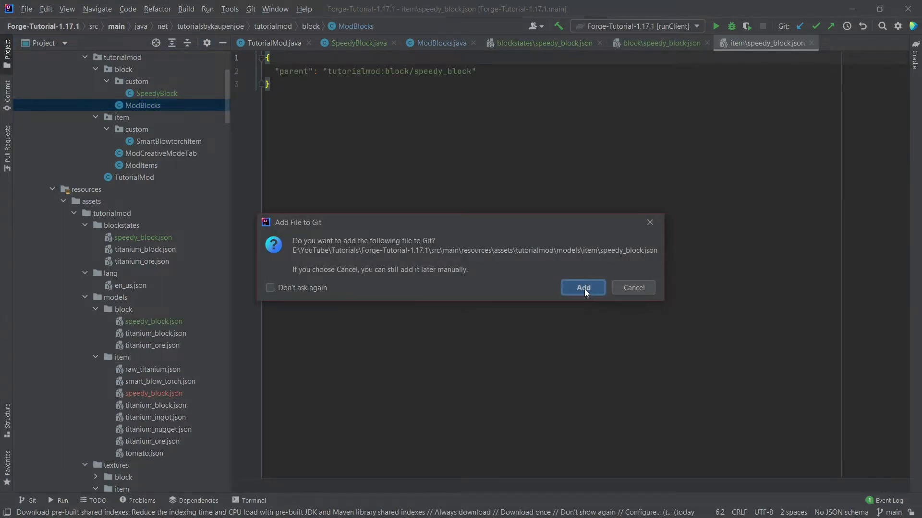
{"action": "left_click", "coordinate": [582, 287]}
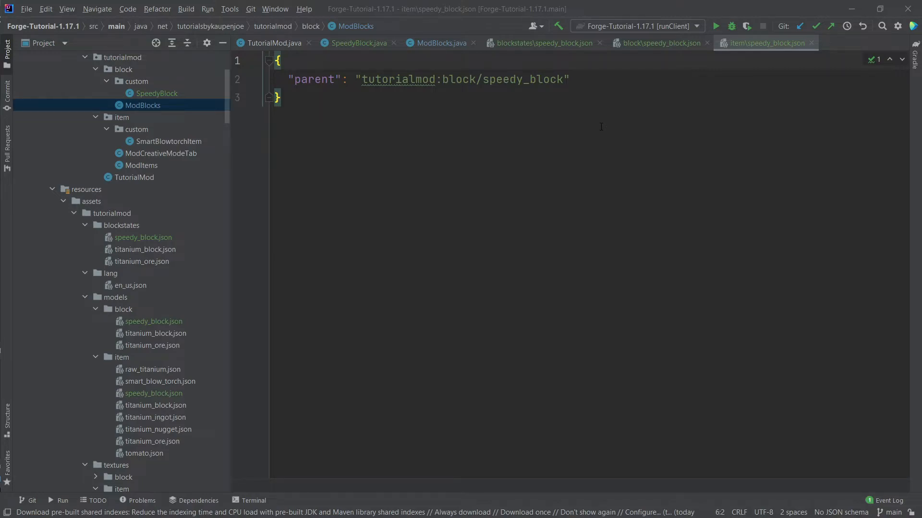
{"action": "scroll", "scroll_direction": "down", "scroll_amount": 3}
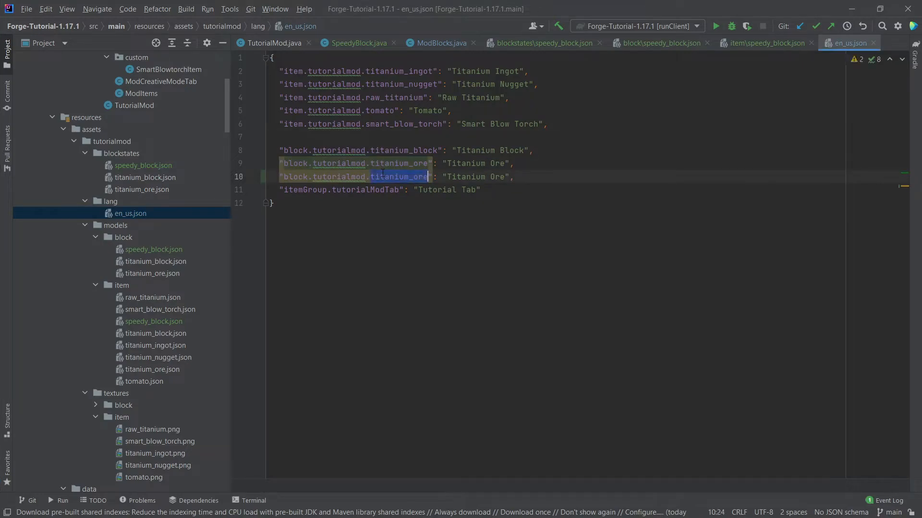
Translate block.tutorialmod.speedy_block as "Speedy Block" in en_us.json.
{"action": "type", "text": "speedy_block"}
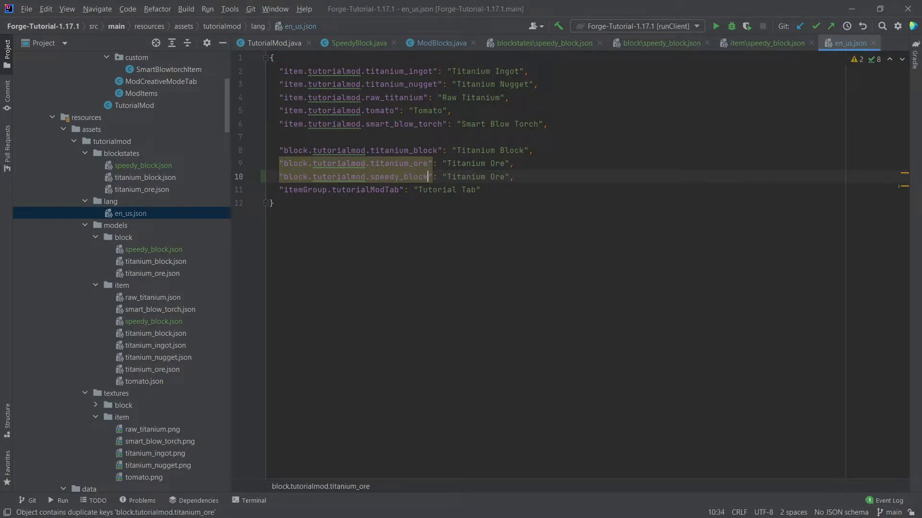
{"action": "type", "text": "S"}
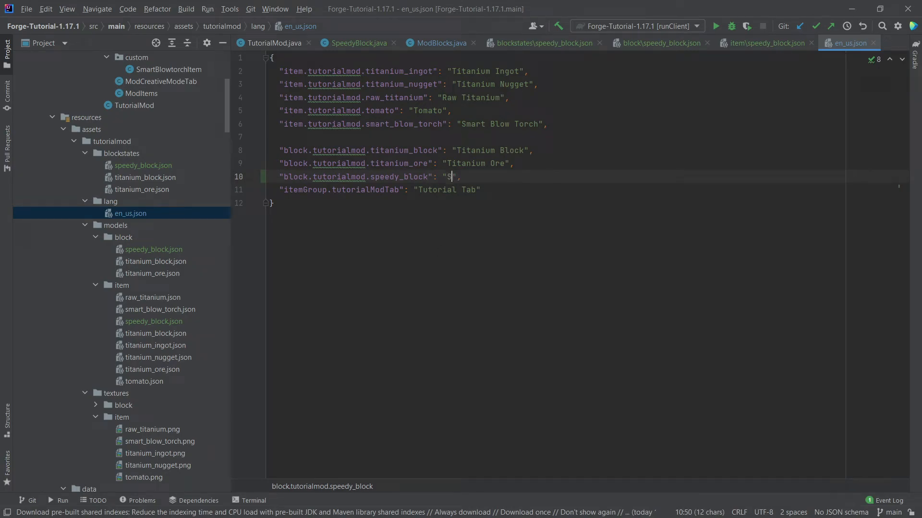
{"action": "type", "text": "peedy Block"}
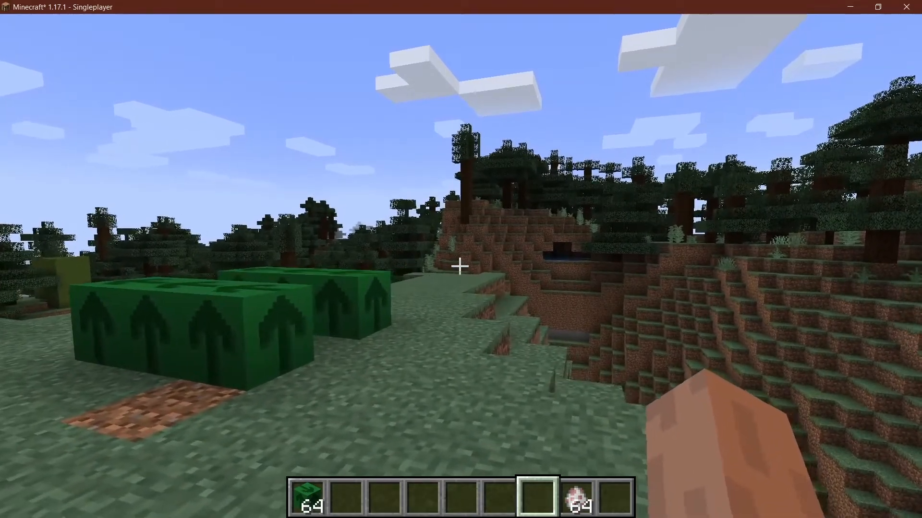
Toggle third-person view to watch the speed effect while standing on the speedy blocks.
{"action": "key", "text": "e"}
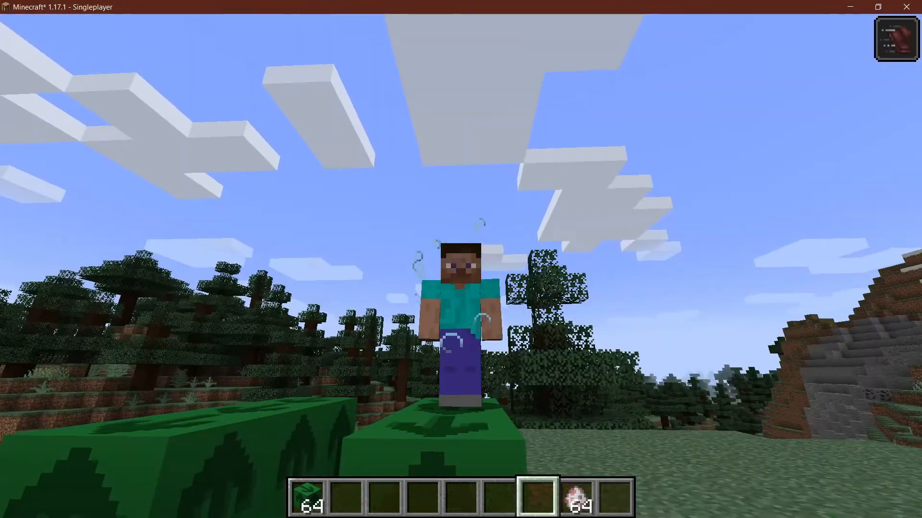
{"action": "key", "text": "e"}
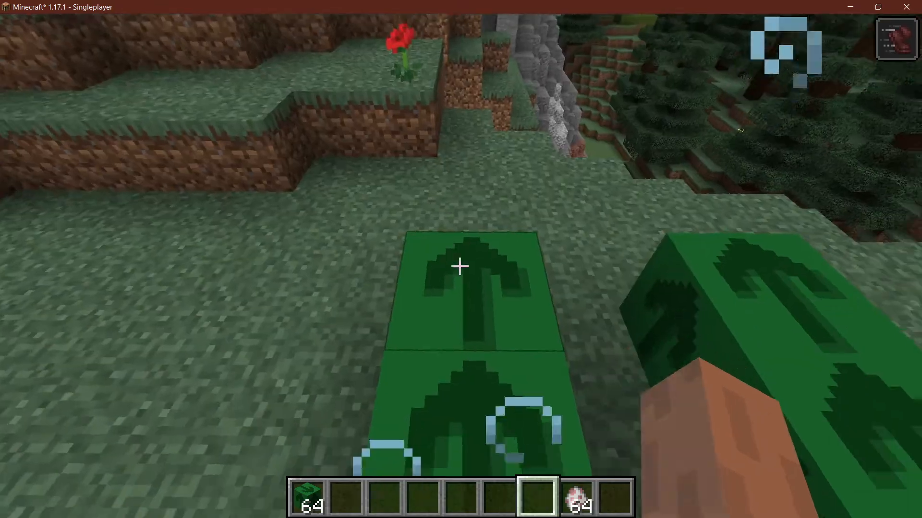
{"action": "key", "text": "Escape"}
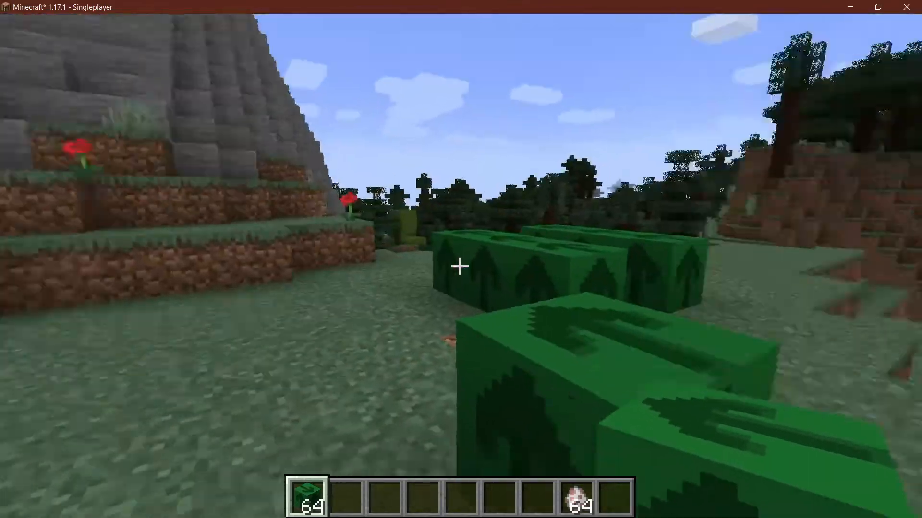
{"action": "mouse_move", "coordinate": [459, 266]}
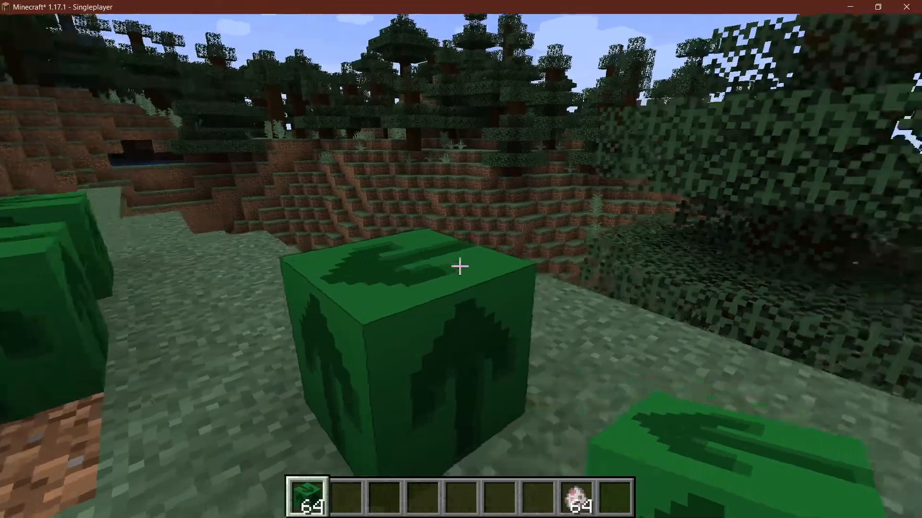